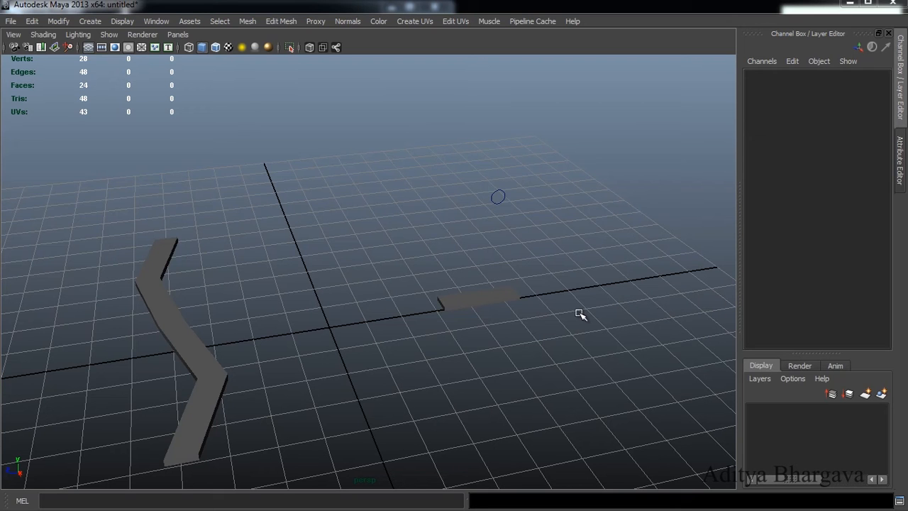
{"action": "mouse_move", "coordinate": [570, 311]}
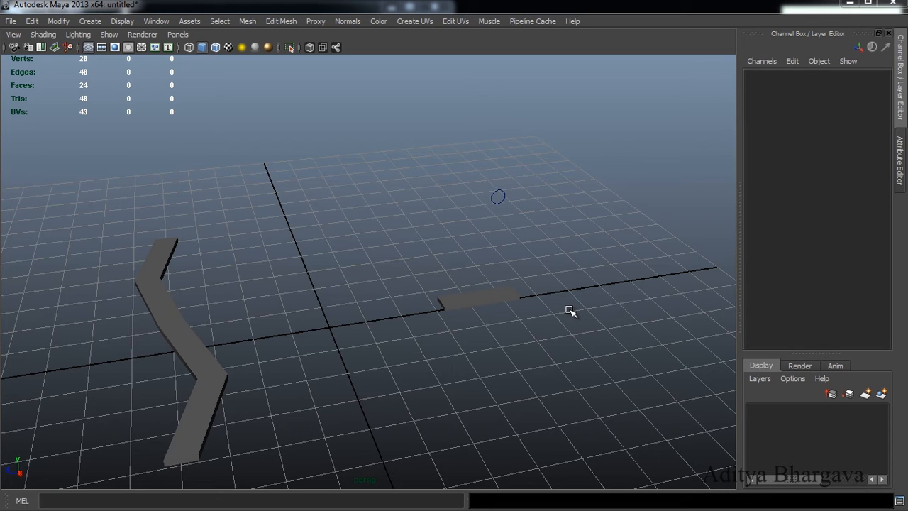
{"action": "mouse_move", "coordinate": [520, 323]}
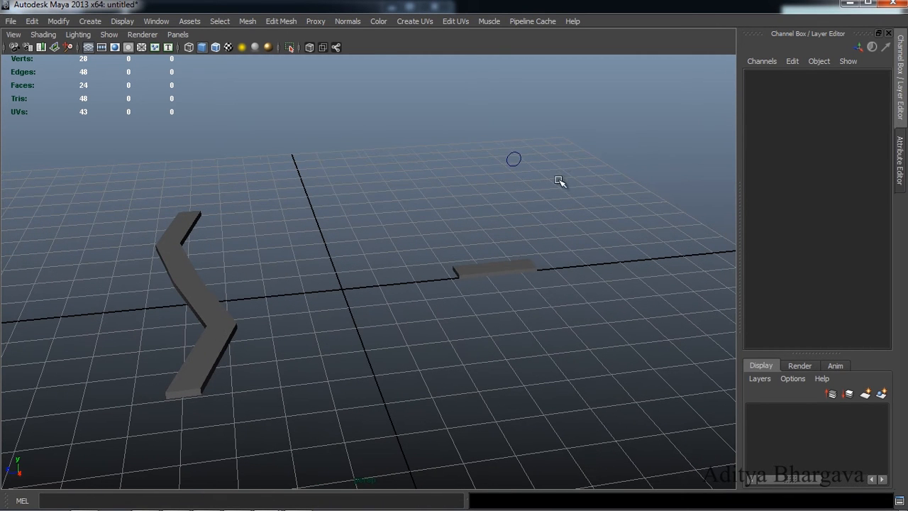
Step: Select pCube2 and frame the flat plank and circle controller in the perspective view
{"action": "left_click", "coordinate": [493, 268]}
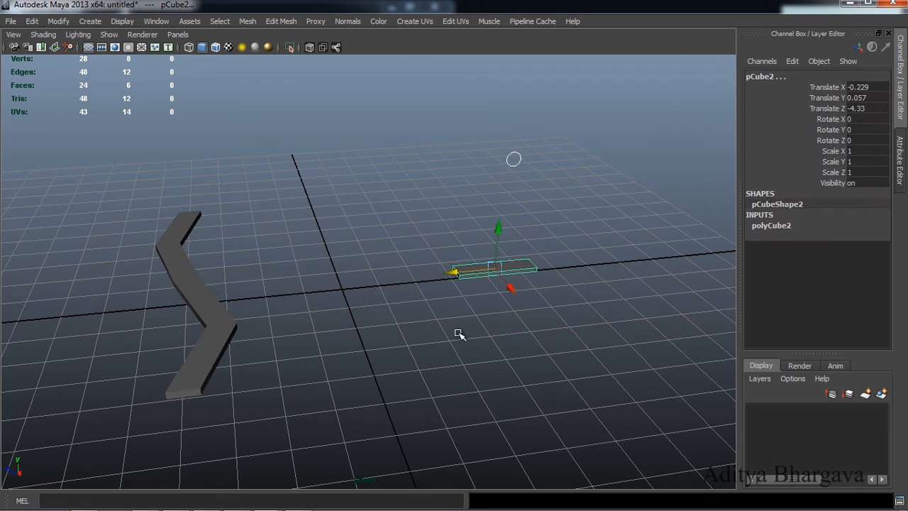
{"action": "mouse_move", "coordinate": [400, 389]}
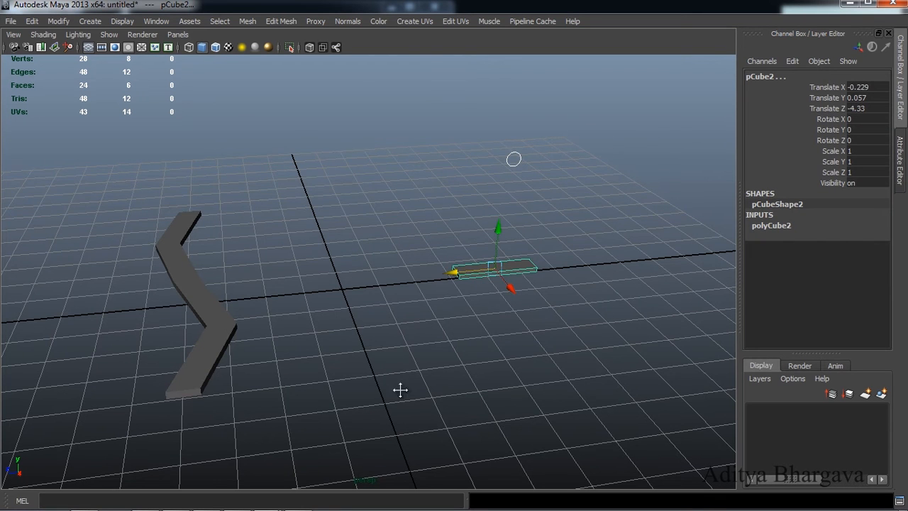
{"action": "left_click_drag", "start_coordinate": [401, 389], "coordinate": [482, 343]}
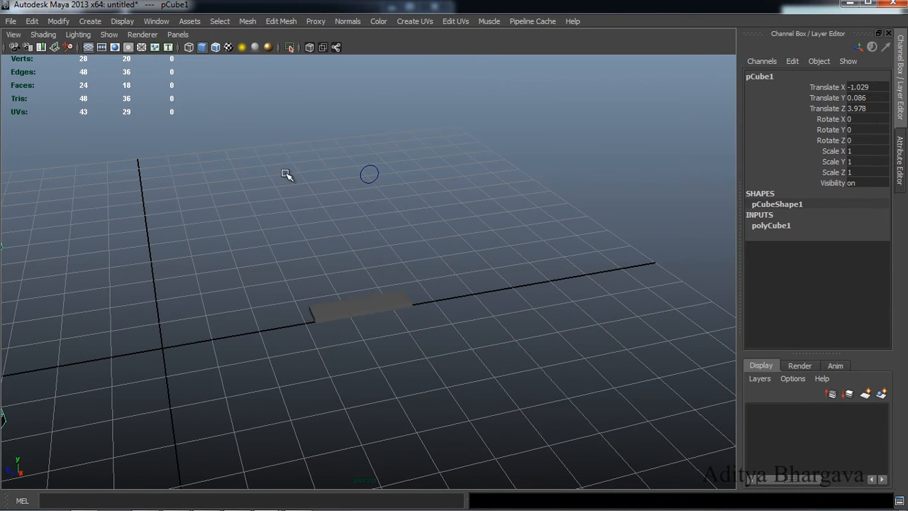
{"action": "mouse_move", "coordinate": [434, 188]}
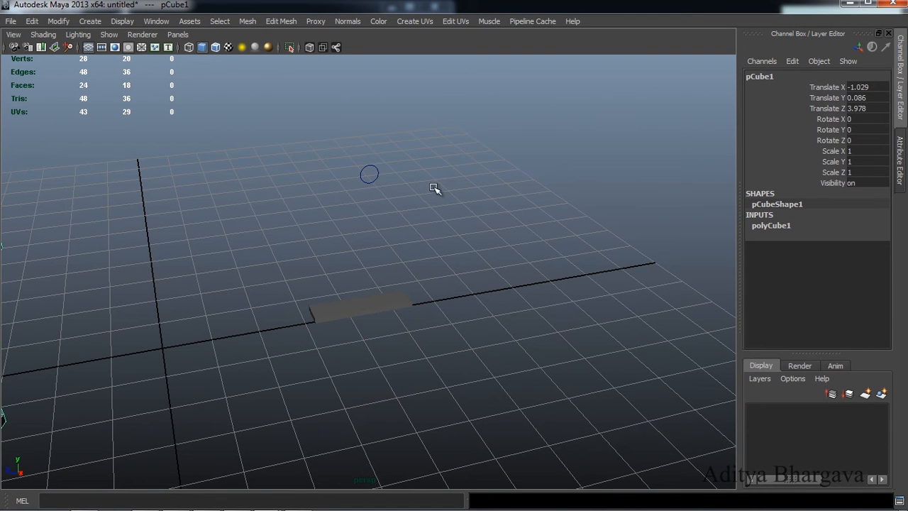
{"action": "mouse_move", "coordinate": [483, 195]}
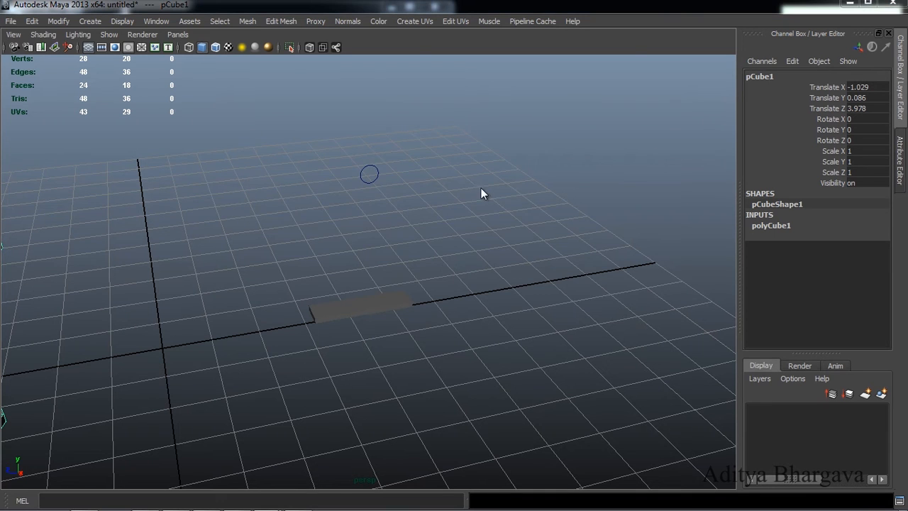
Step: Open Animate > Set Driven Key > Set... from the hotbox
{"action": "key", "text": "space"}
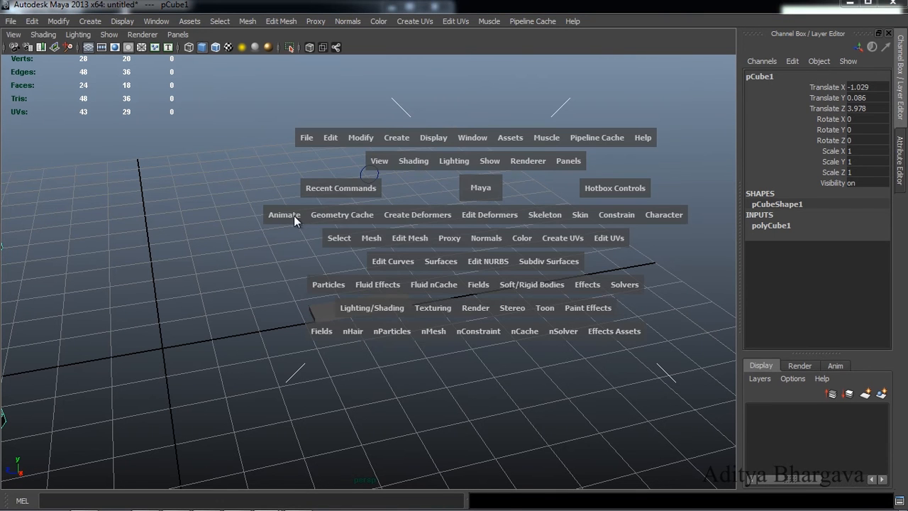
{"action": "left_click", "coordinate": [284, 214]}
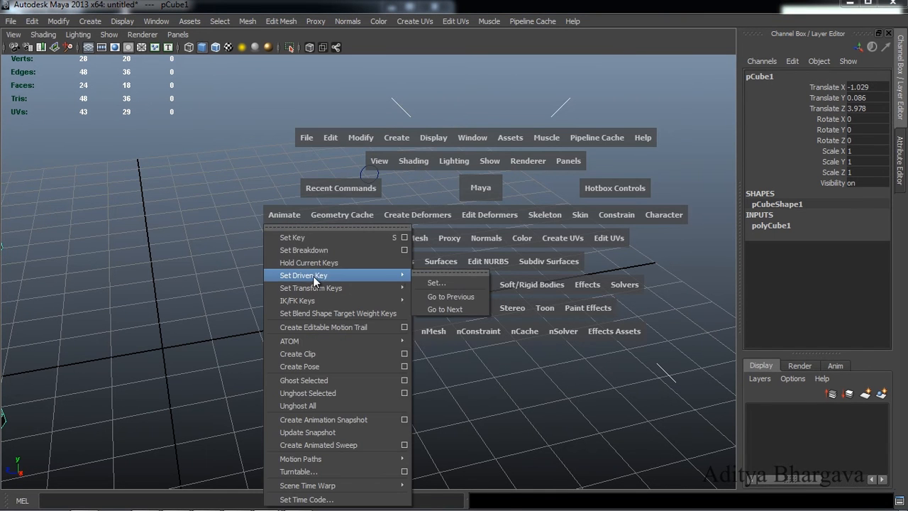
{"action": "left_click", "coordinate": [435, 282]}
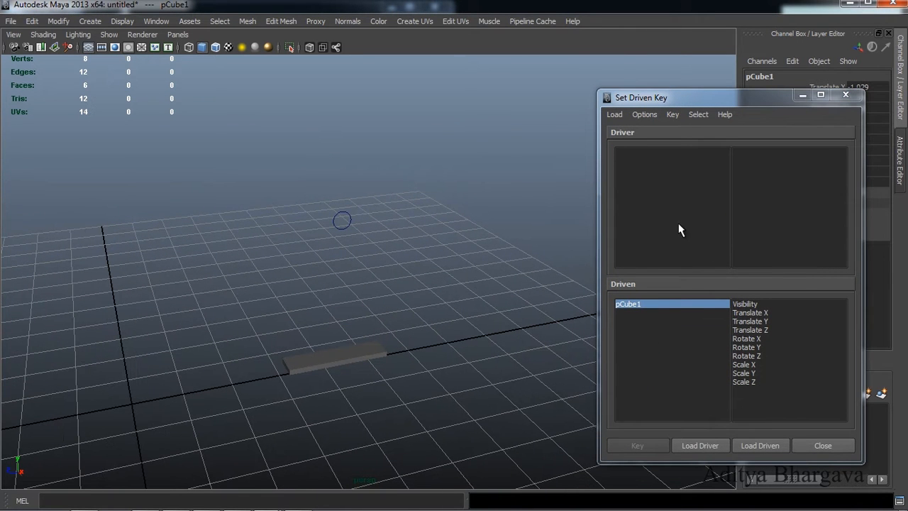
{"action": "mouse_move", "coordinate": [615, 142]}
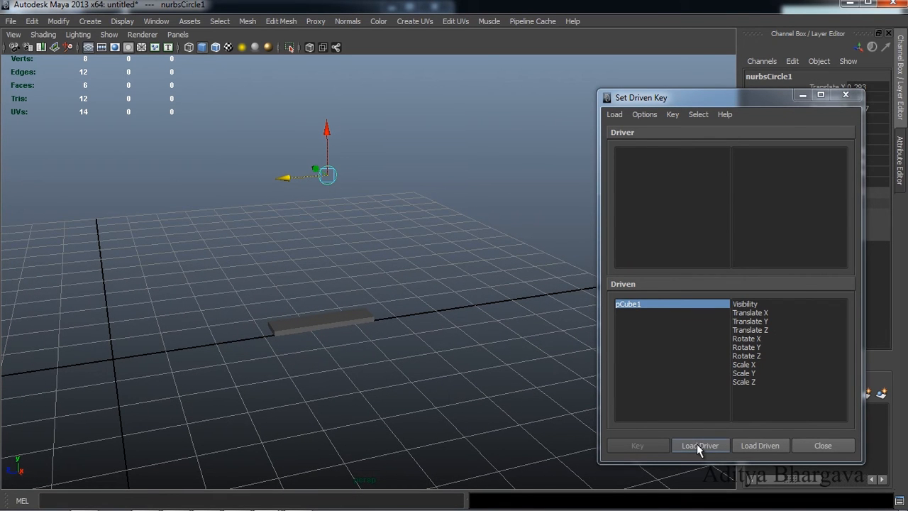
Step: Load nurbsCircle1 as driver and pCube2 as driven, then nudge the circle along Z
{"action": "left_click", "coordinate": [699, 445]}
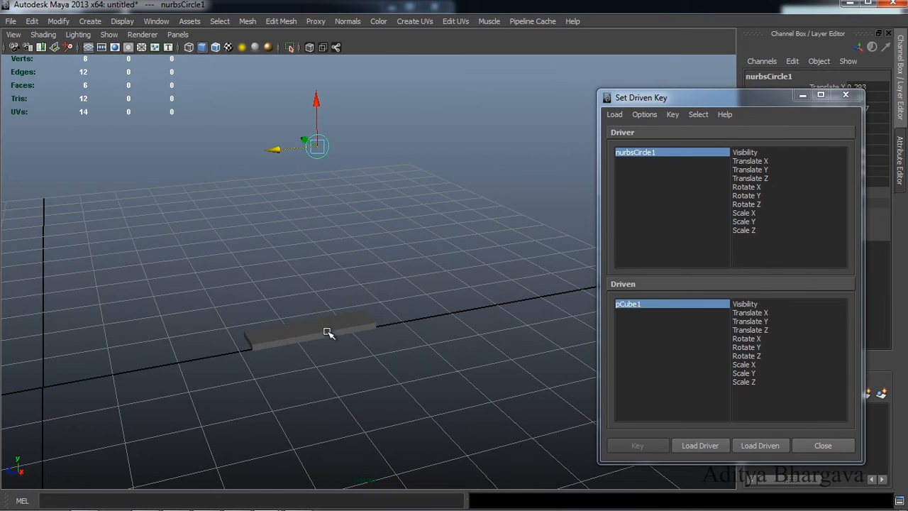
{"action": "left_click", "coordinate": [760, 446]}
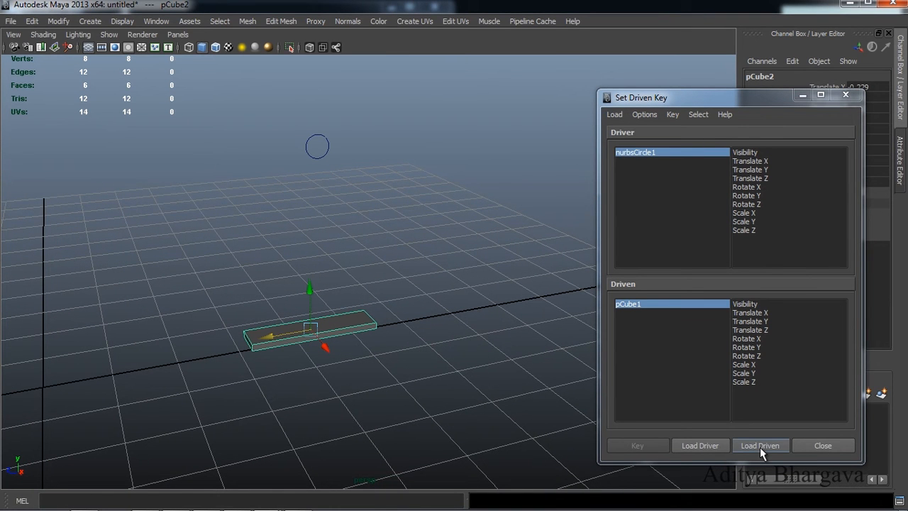
{"action": "left_click", "coordinate": [760, 445]}
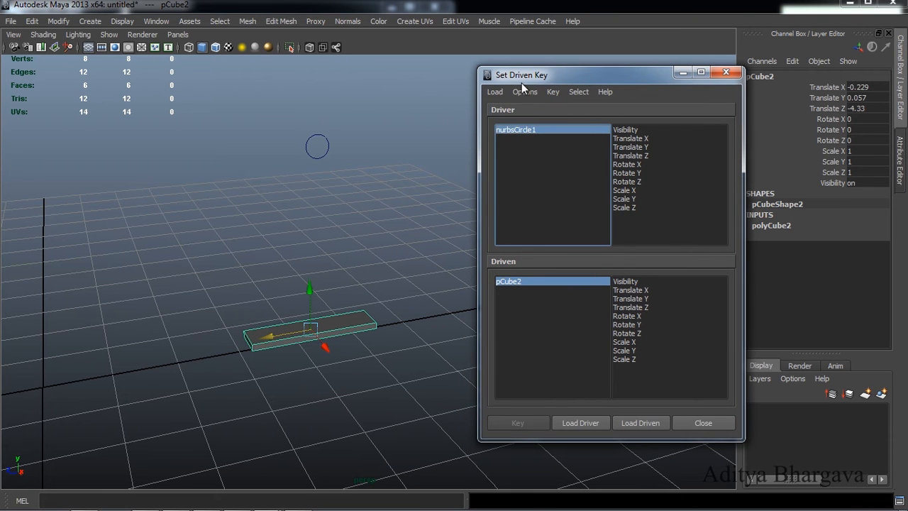
{"action": "mouse_move", "coordinate": [598, 246]}
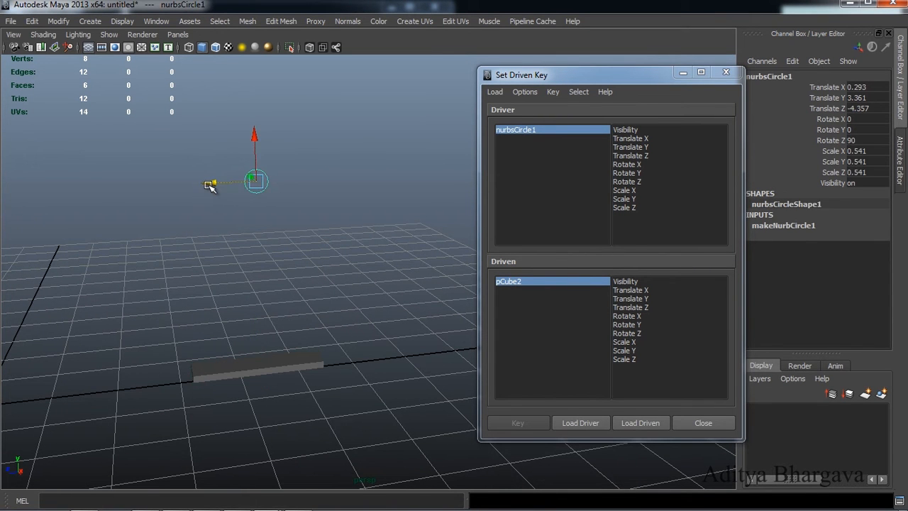
{"action": "left_click_drag", "start_coordinate": [256, 183], "coordinate": [217, 183]}
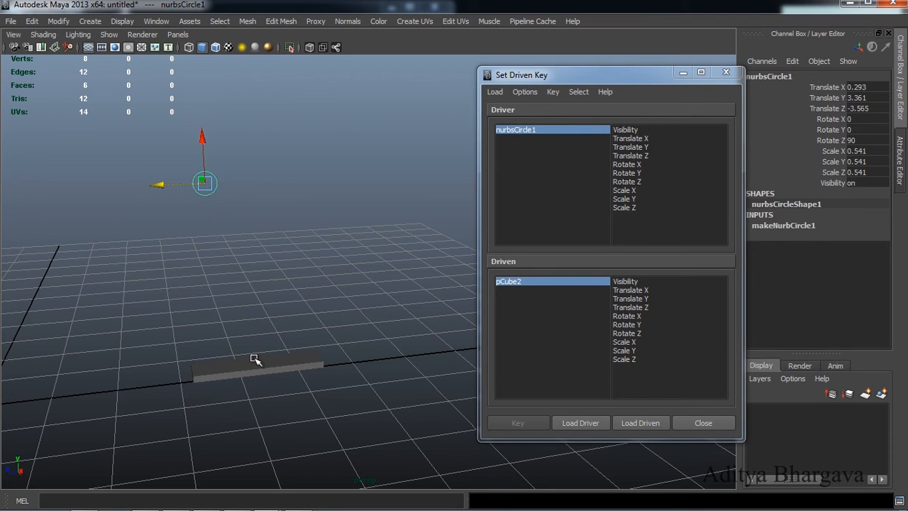
{"action": "left_click", "coordinate": [228, 366]}
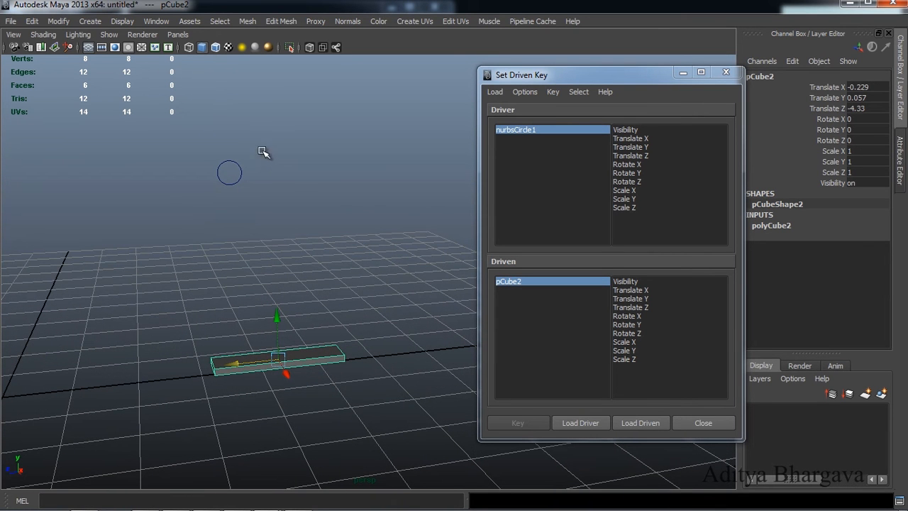
Step: Choose nurbsCircle1 Translate Z as the driver attribute and pCube2 Rotate Y as driven
{"action": "left_click", "coordinate": [229, 172]}
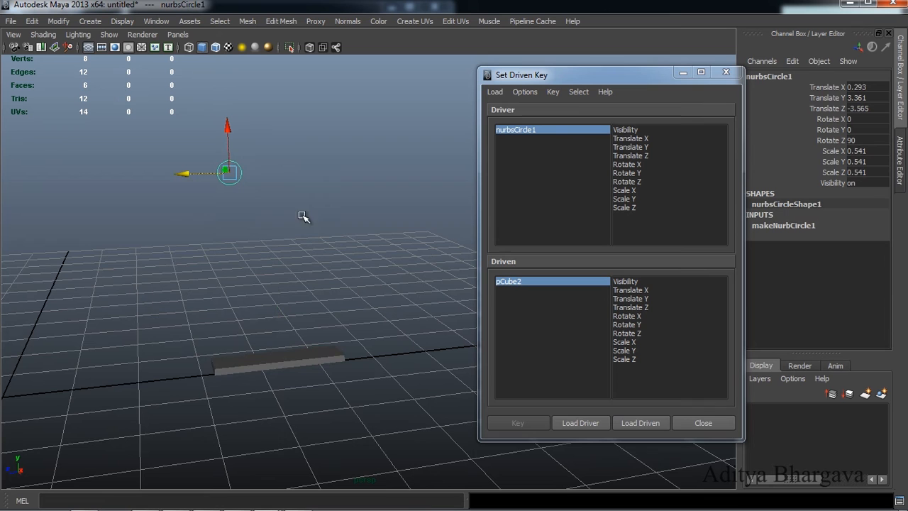
{"action": "mouse_move", "coordinate": [651, 147]}
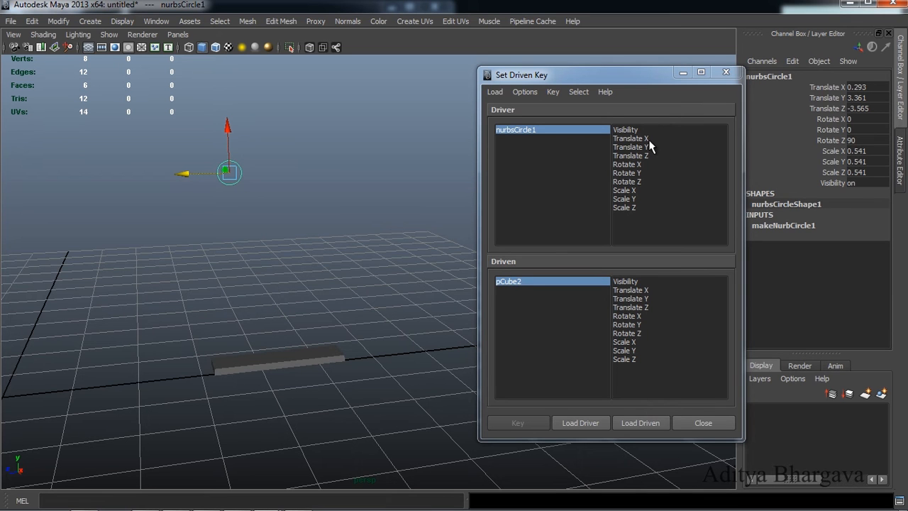
{"action": "left_click", "coordinate": [631, 156]}
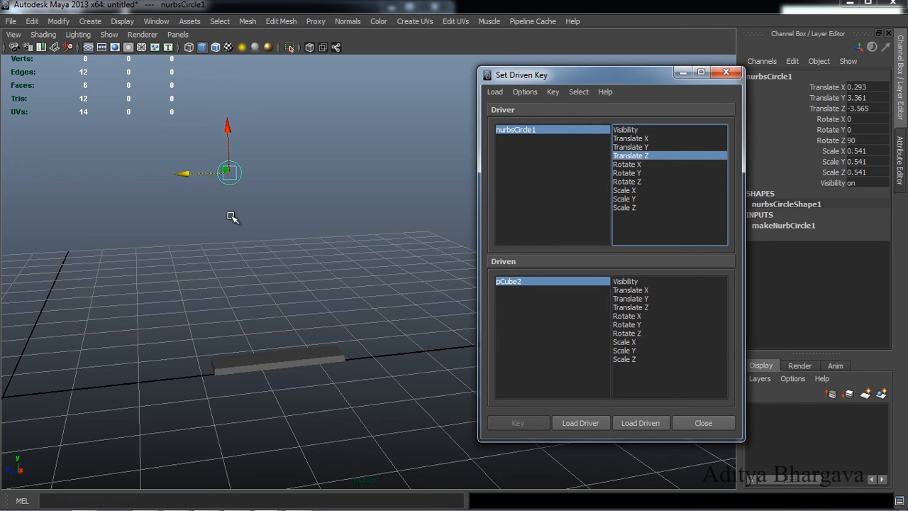
{"action": "mouse_move", "coordinate": [311, 360]}
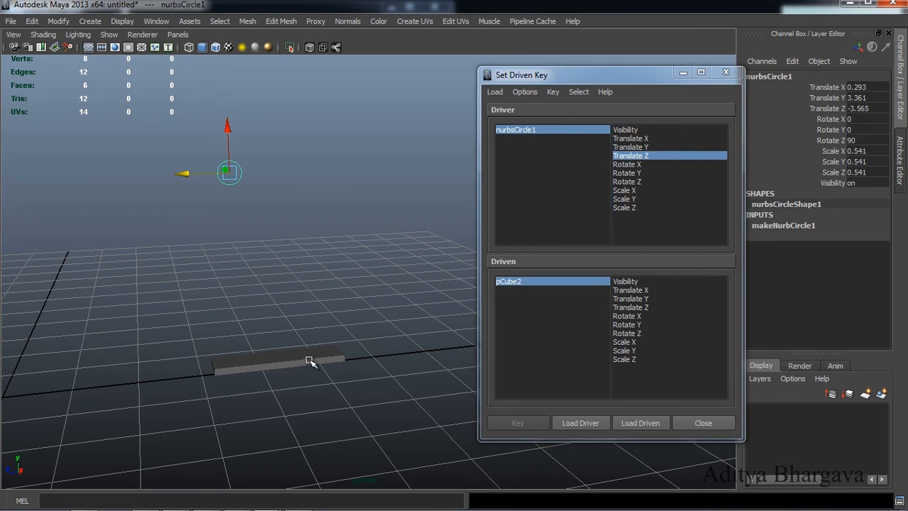
{"action": "left_click", "coordinate": [284, 362]}
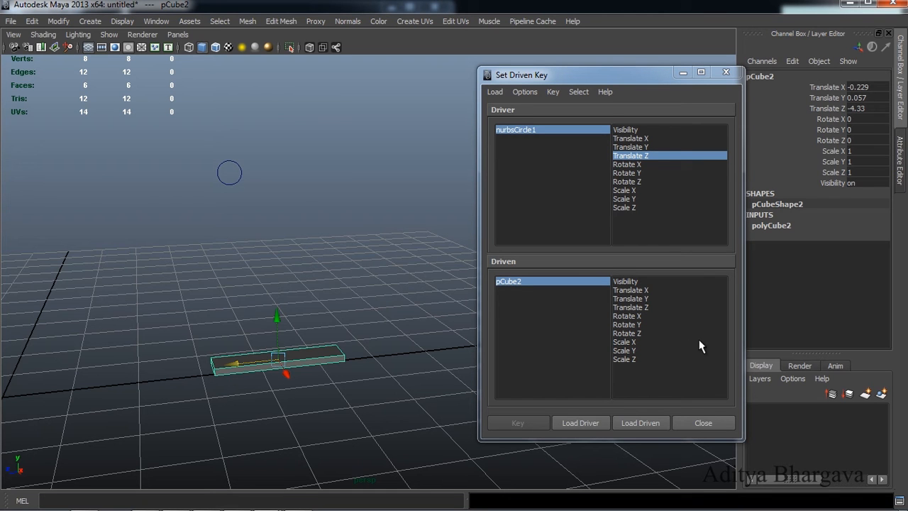
{"action": "mouse_move", "coordinate": [645, 332]}
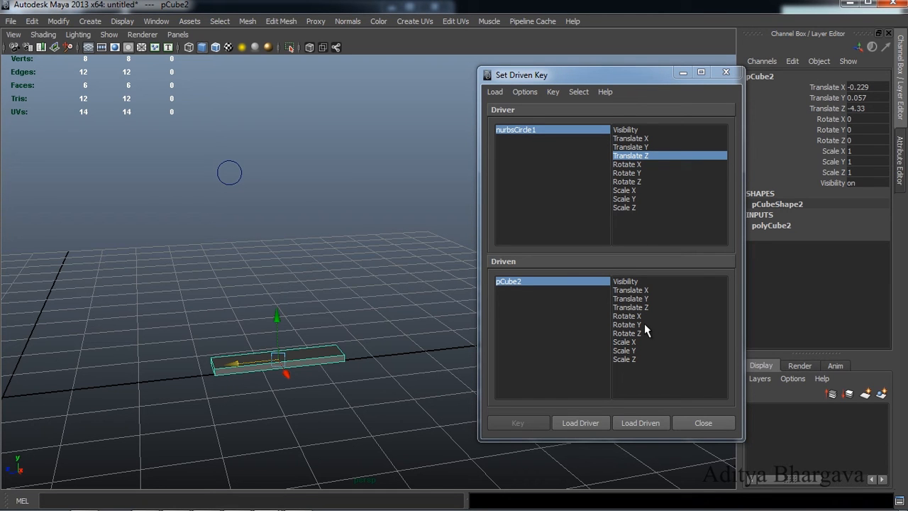
{"action": "mouse_move", "coordinate": [638, 330]}
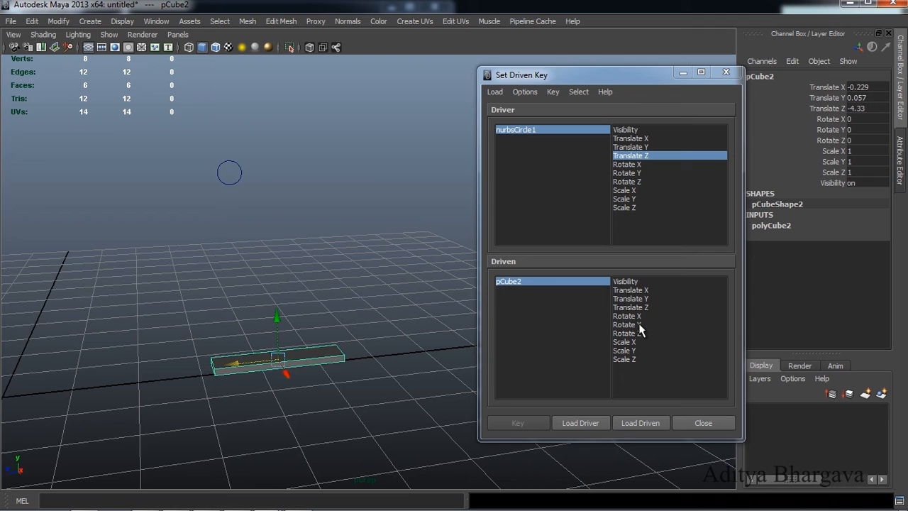
{"action": "left_click", "coordinate": [627, 324]}
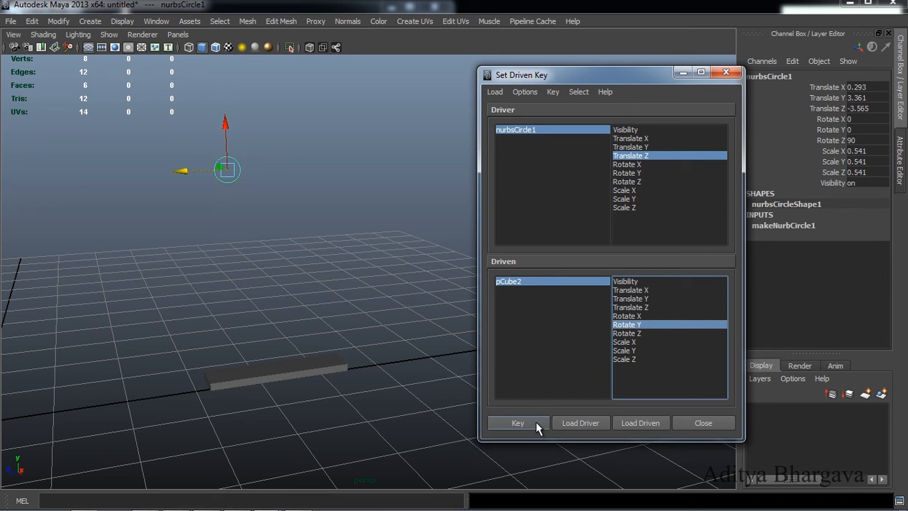
{"action": "mouse_move", "coordinate": [518, 422]}
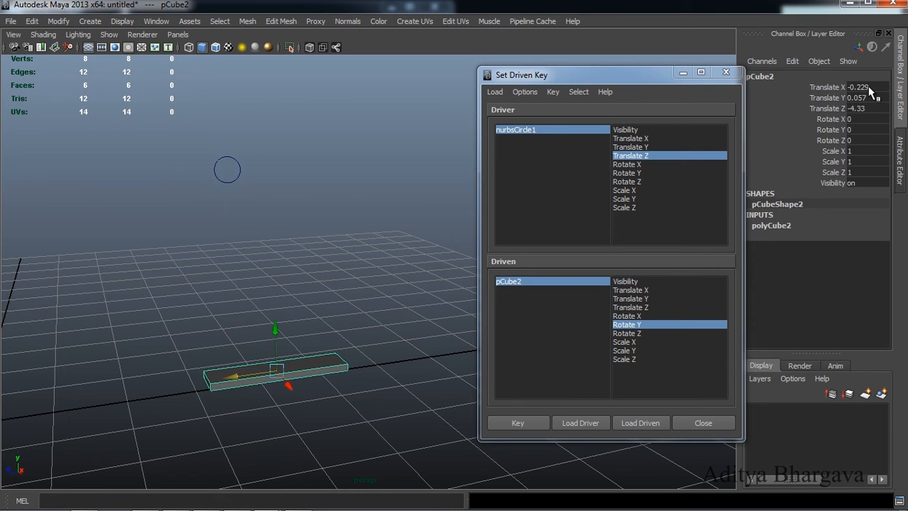
{"action": "mouse_move", "coordinate": [876, 79]}
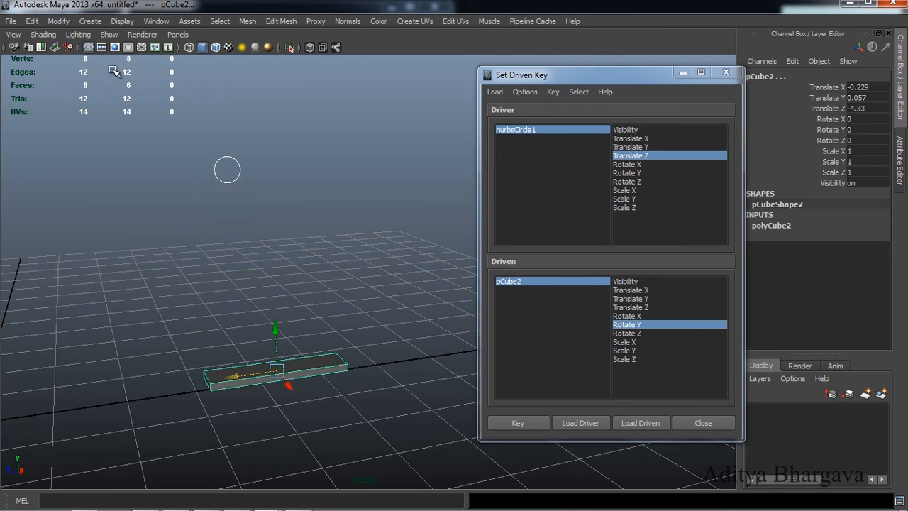
Step: Reselect the circle controller and its Translate Z driver attribute
{"action": "left_click", "coordinate": [58, 21]}
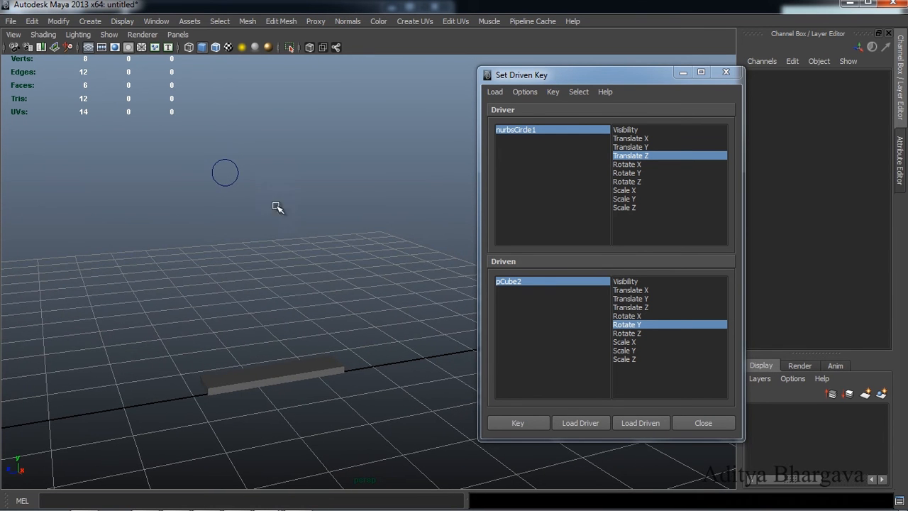
{"action": "left_click", "coordinate": [225, 173]}
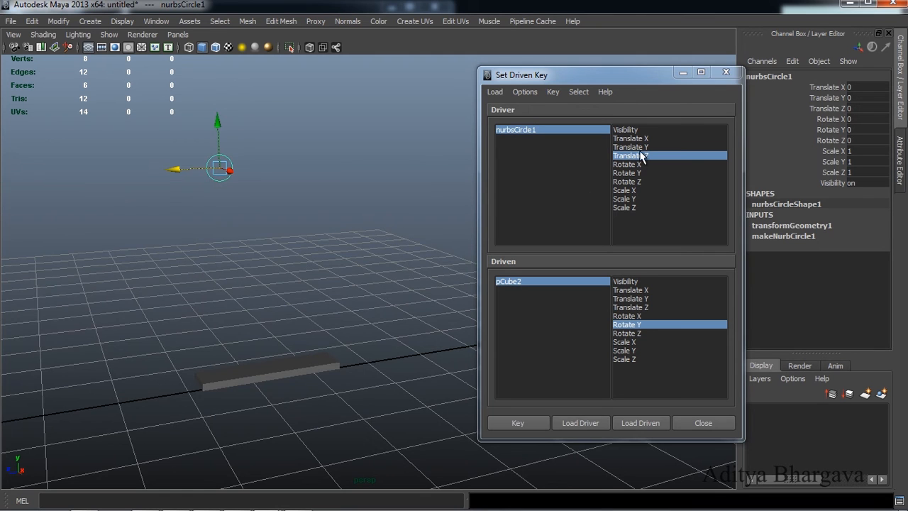
{"action": "left_click", "coordinate": [517, 422]}
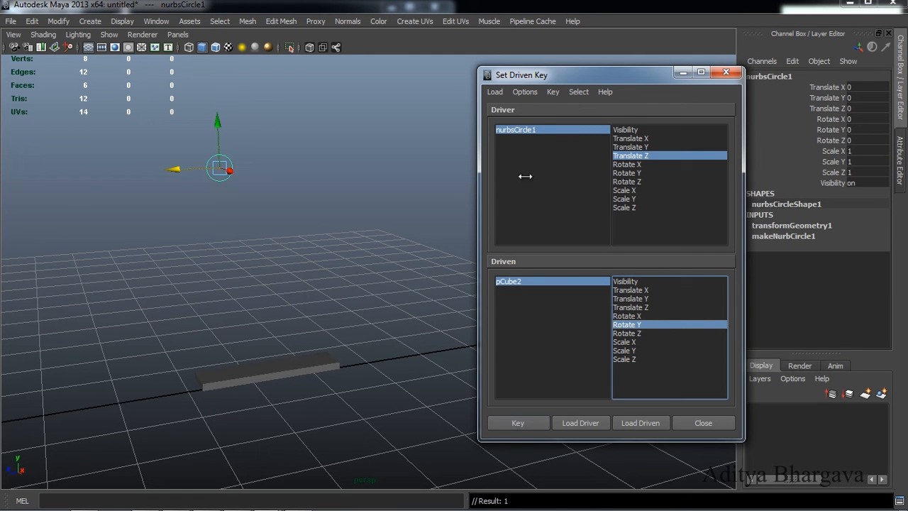
{"action": "mouse_move", "coordinate": [647, 176]}
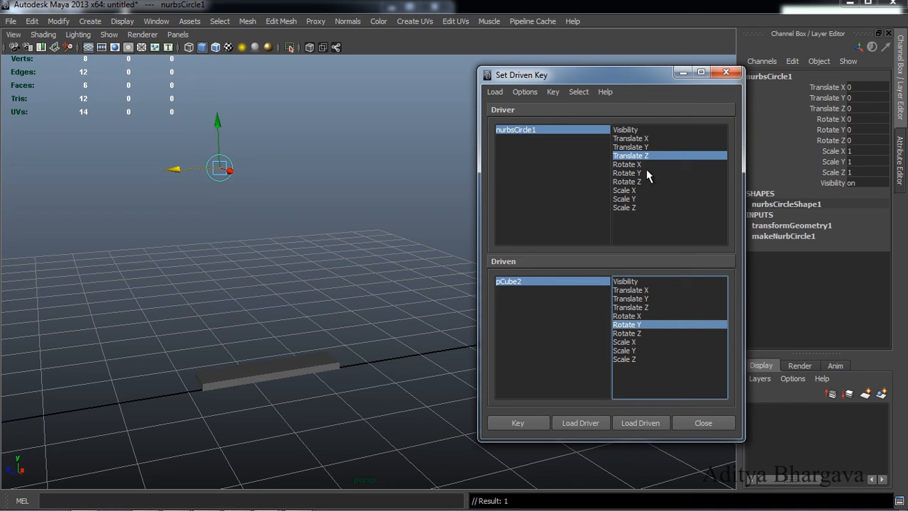
{"action": "mouse_move", "coordinate": [219, 180]}
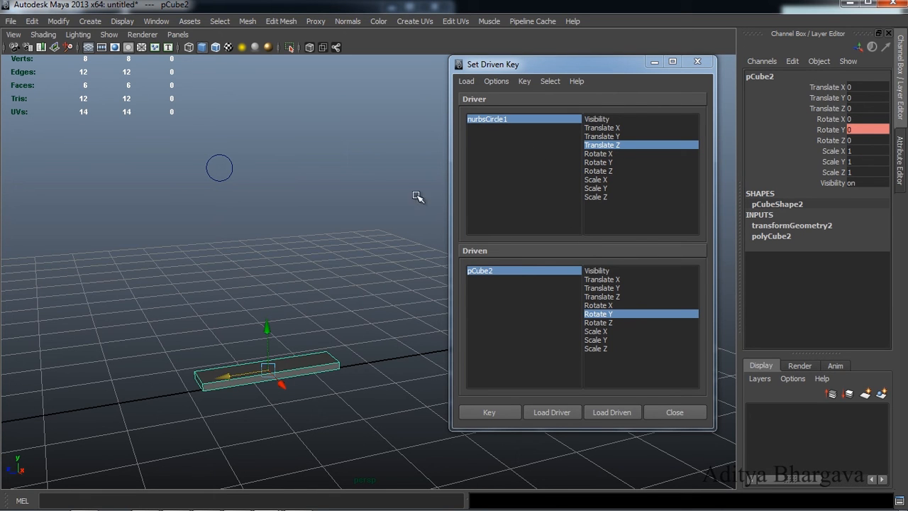
{"action": "mouse_move", "coordinate": [236, 158]}
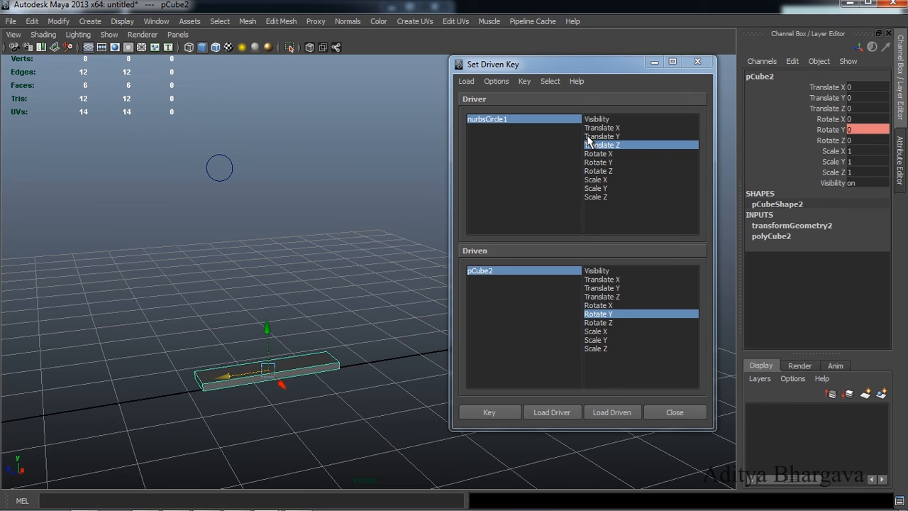
{"action": "mouse_move", "coordinate": [532, 185]}
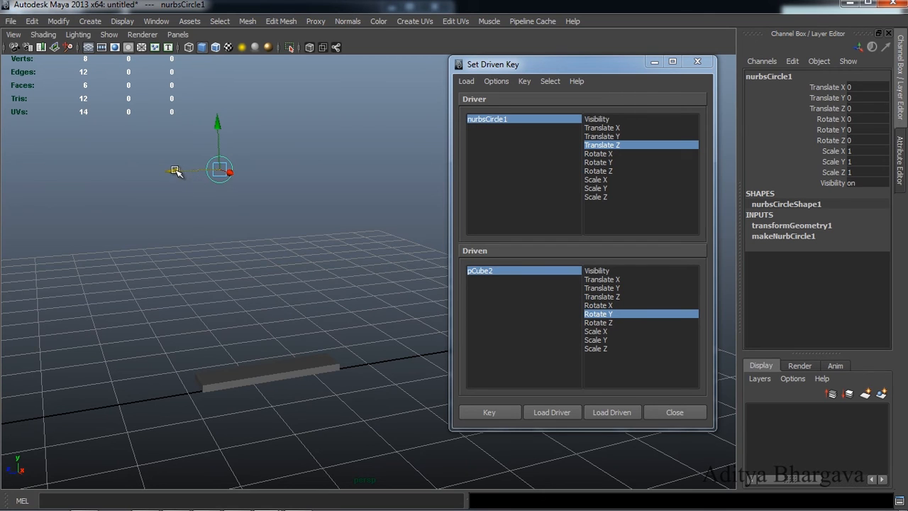
Step: Key circle Translate Z -1 to plank Rotate Y 90, then test by dragging the circle
{"action": "left_click_drag", "start_coordinate": [220, 170], "coordinate": [280, 168]}
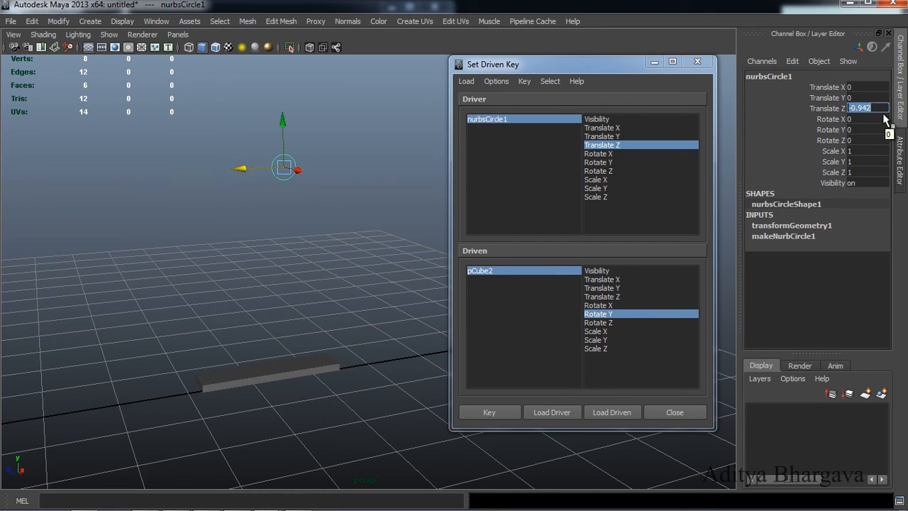
{"action": "type", "text": "-1"}
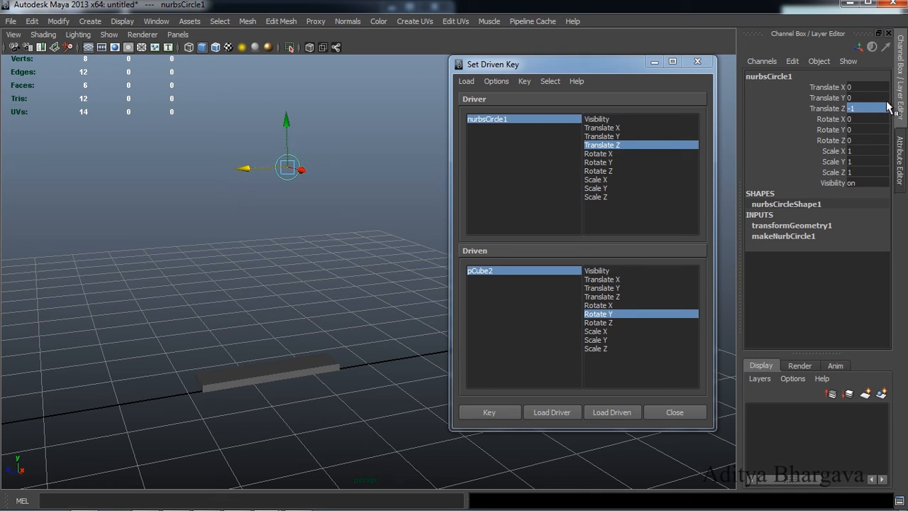
{"action": "mouse_move", "coordinate": [858, 117]}
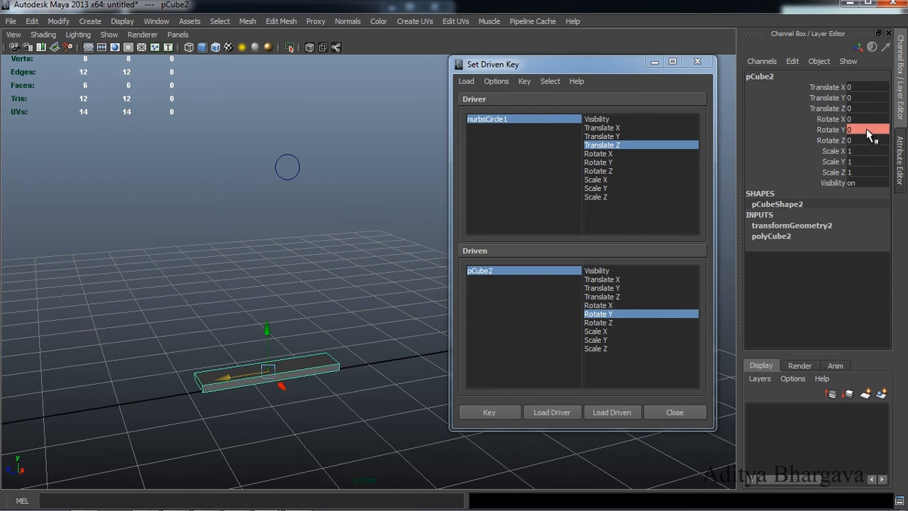
{"action": "type", "text": "90"}
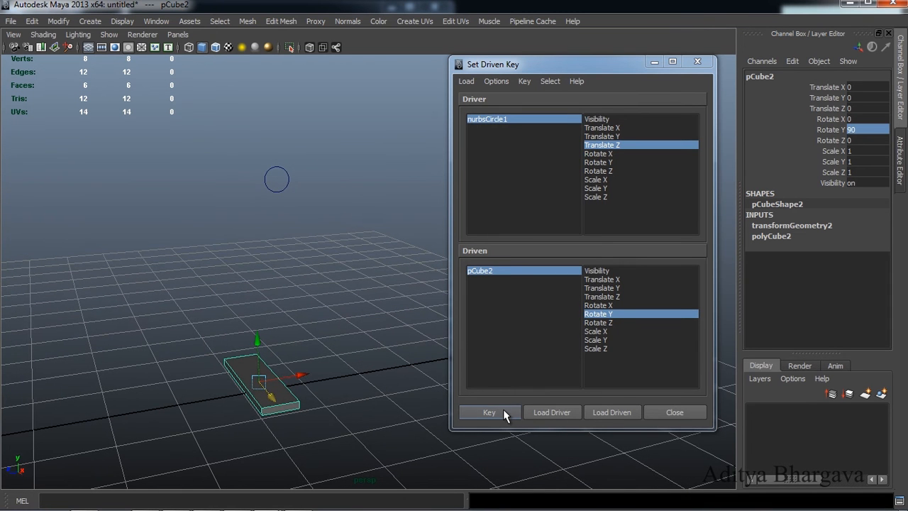
{"action": "left_click", "coordinate": [488, 412]}
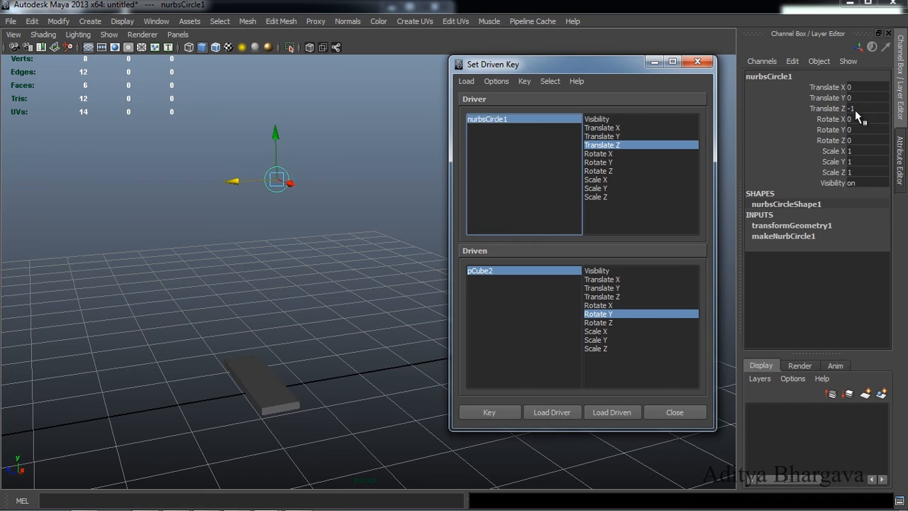
{"action": "mouse_move", "coordinate": [298, 362]}
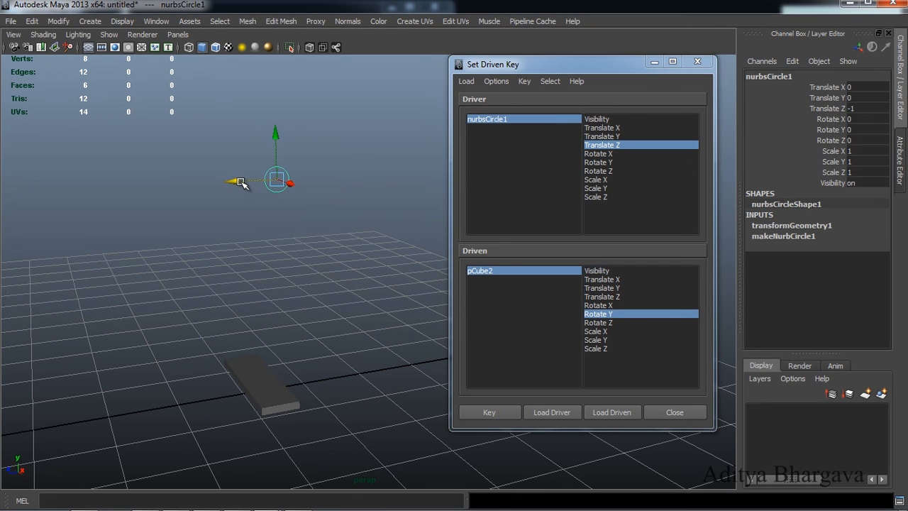
{"action": "left_click_drag", "start_coordinate": [277, 181], "coordinate": [220, 181]}
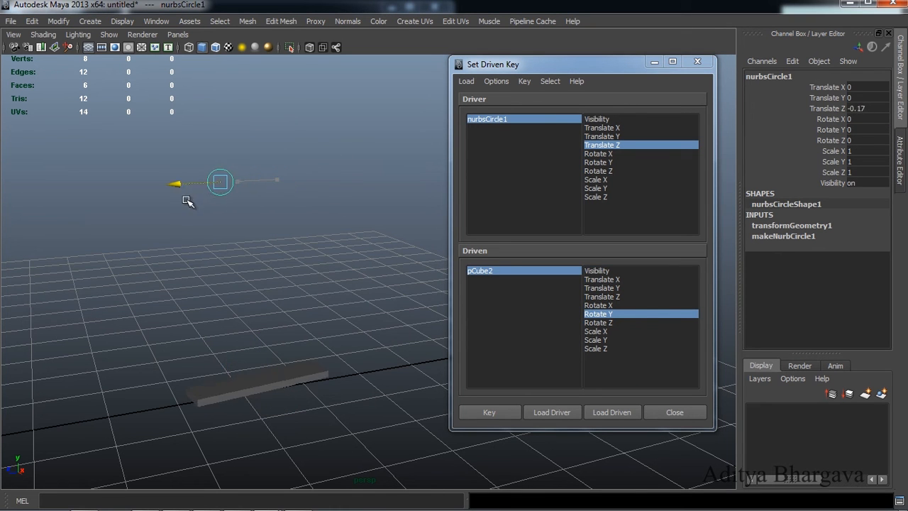
{"action": "left_click_drag", "start_coordinate": [220, 182], "coordinate": [286, 178]}
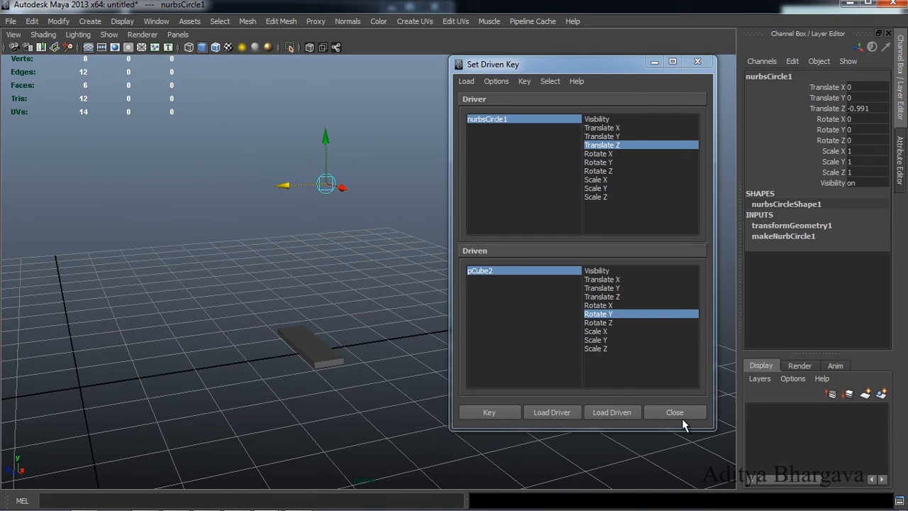
Step: Close the Set Driven Key window
{"action": "left_click", "coordinate": [674, 412]}
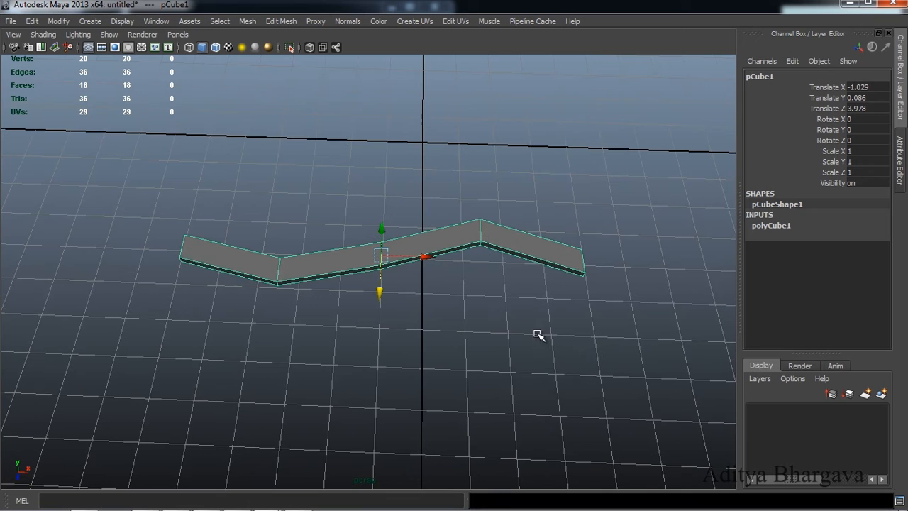
{"action": "mouse_move", "coordinate": [403, 174]}
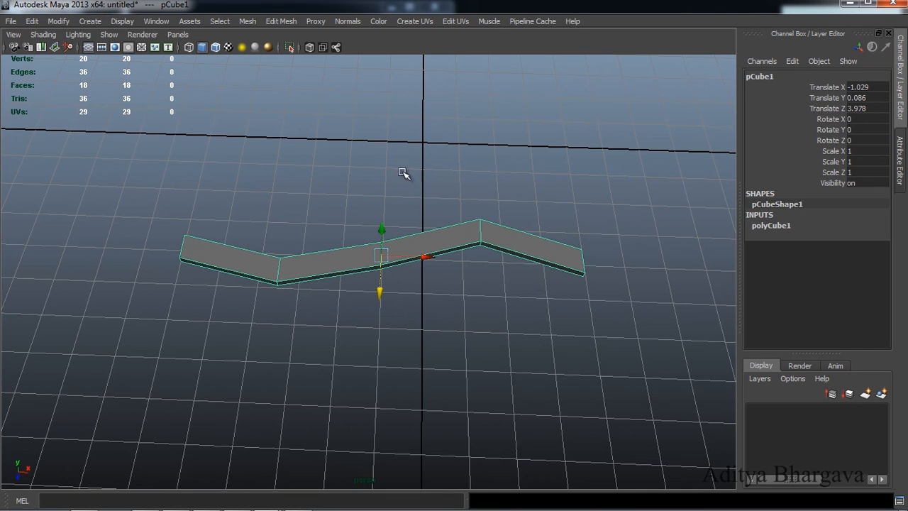
Step: Apply Edit Mesh > Cut Faces Tool to the bent plank pCube1
{"action": "left_click", "coordinate": [281, 20]}
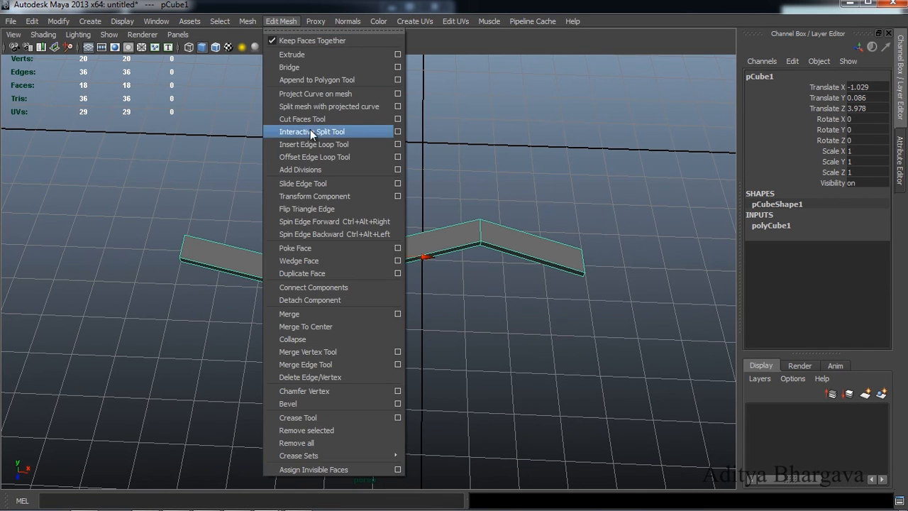
{"action": "mouse_move", "coordinate": [322, 119]}
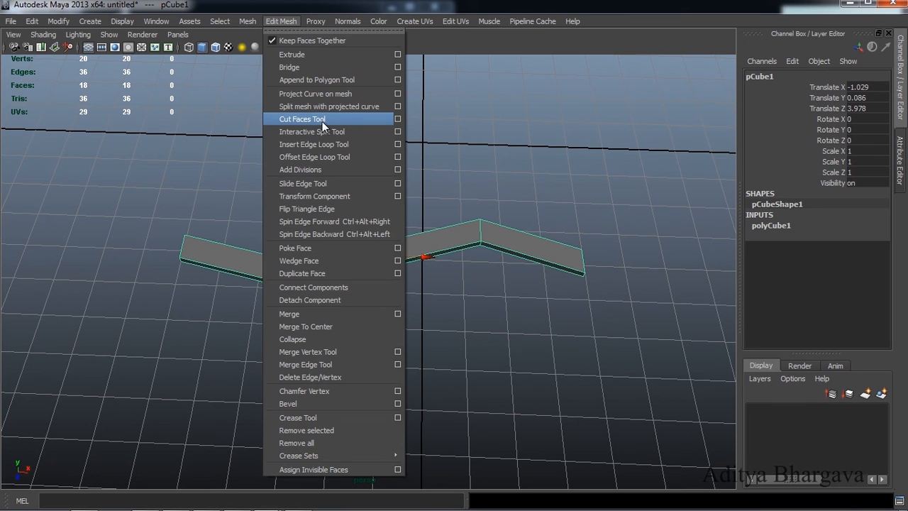
{"action": "left_click", "coordinate": [303, 119]}
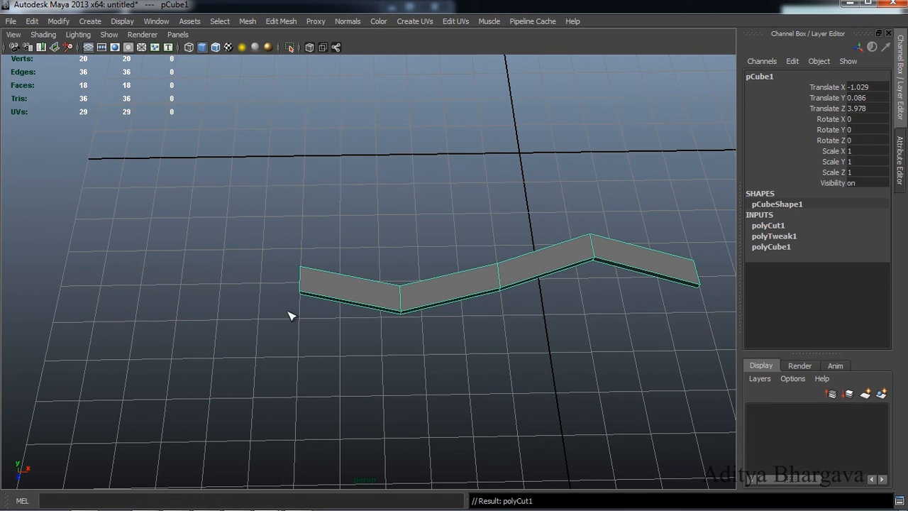
{"action": "mouse_move", "coordinate": [298, 315]}
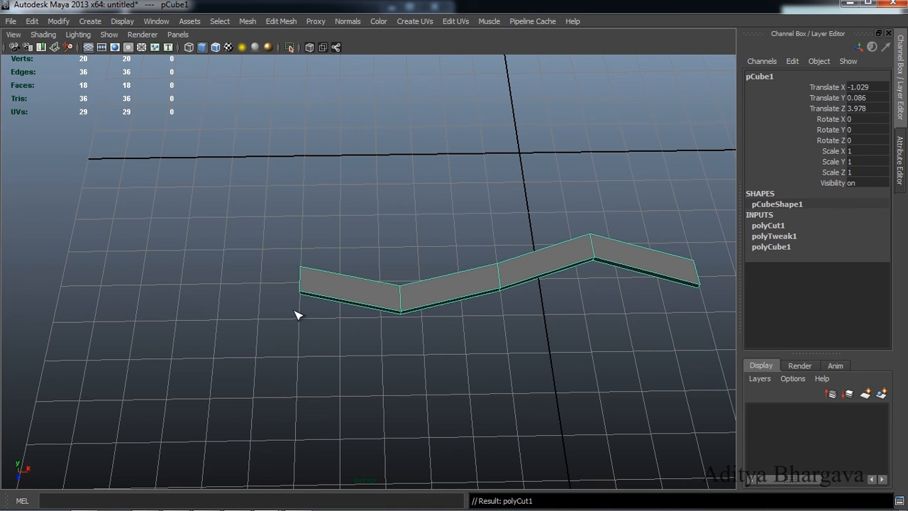
{"action": "mouse_move", "coordinate": [289, 310]}
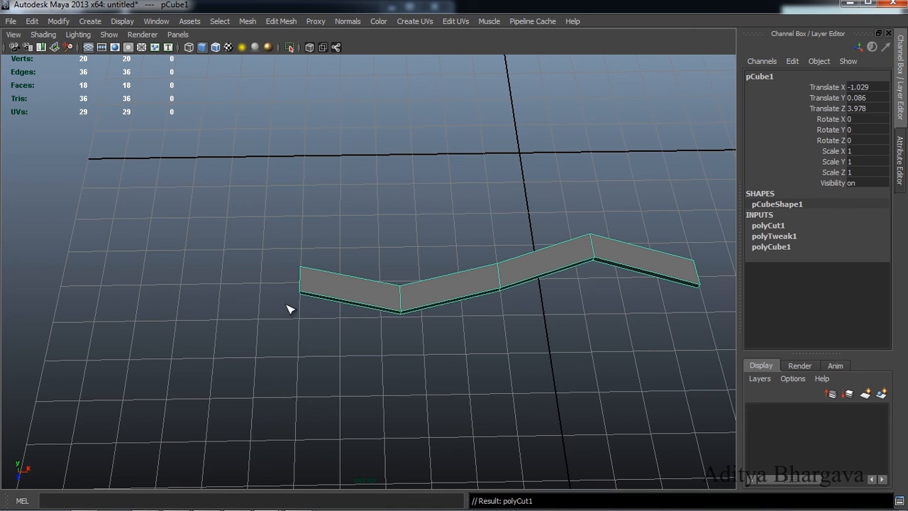
{"action": "mouse_move", "coordinate": [279, 324]}
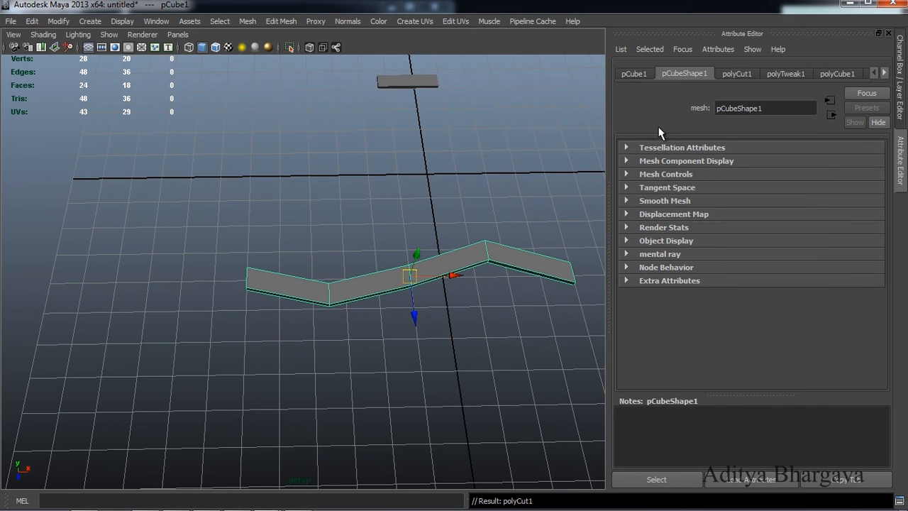
{"action": "mouse_move", "coordinate": [737, 87]}
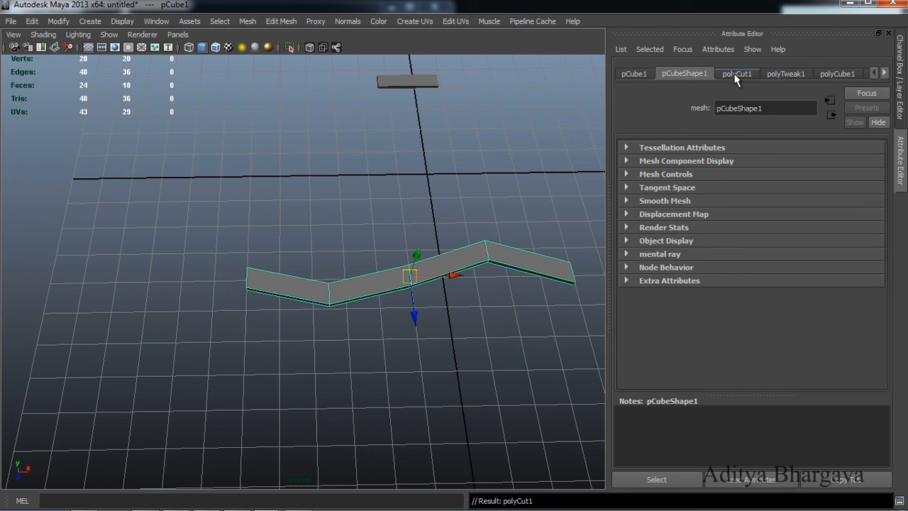
Step: Enable Delete Faces on polyCut1 in the Attribute Editor
{"action": "left_click", "coordinate": [736, 73]}
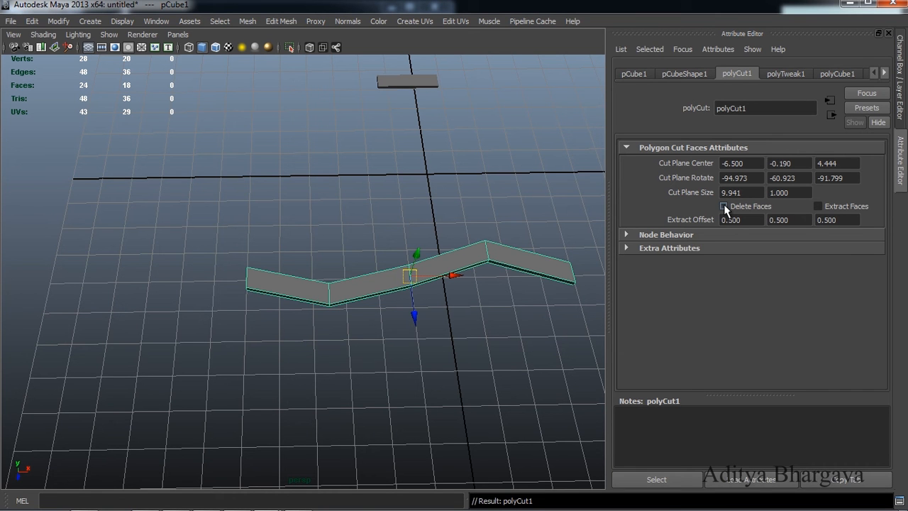
{"action": "left_click", "coordinate": [723, 206]}
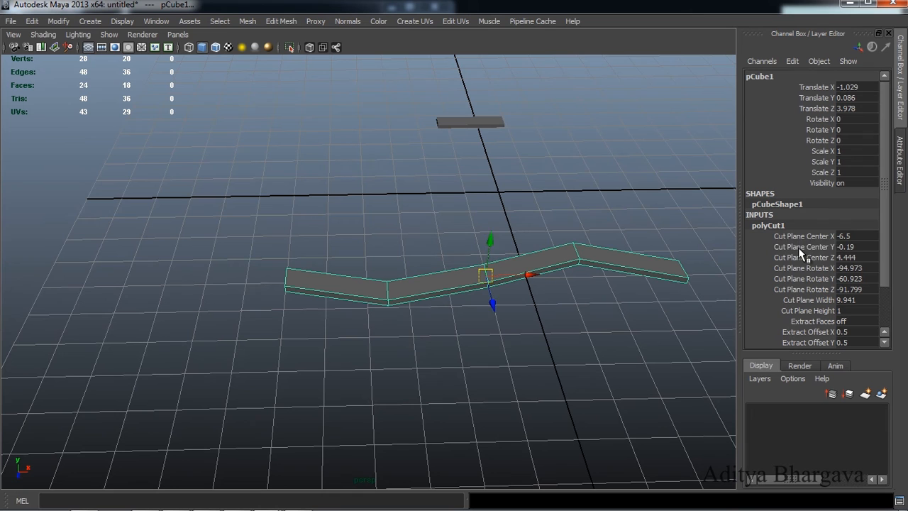
Step: Drag polyCut1 Cut Plane Center X to 2.3, leaving a short end piece
{"action": "left_click", "coordinate": [801, 236]}
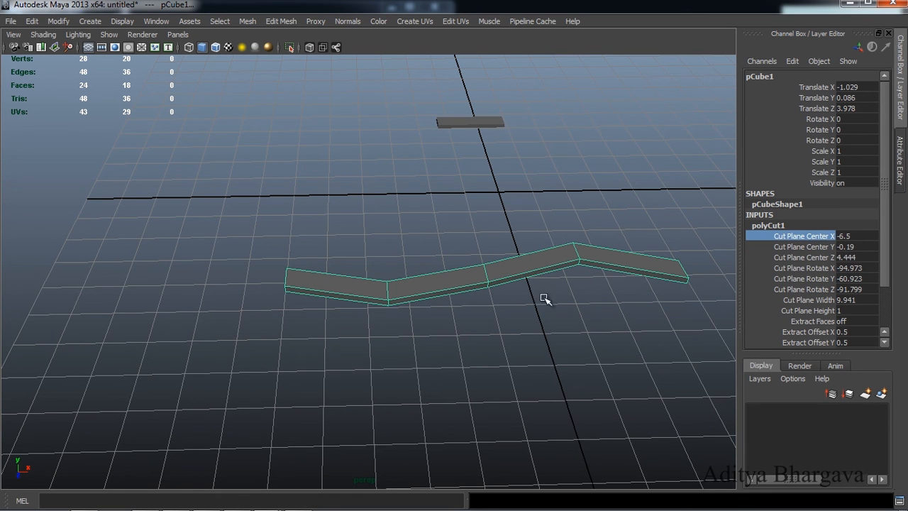
{"action": "mouse_move", "coordinate": [537, 334]}
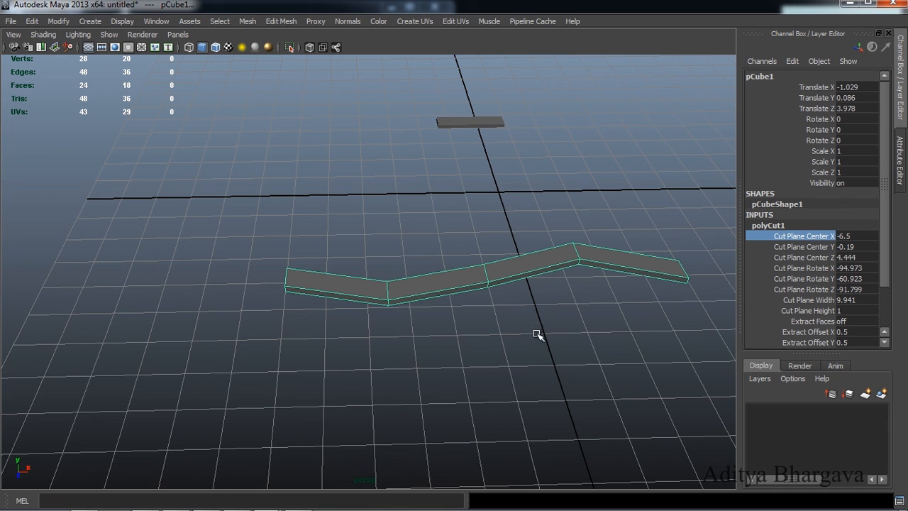
{"action": "mouse_move", "coordinate": [467, 343]}
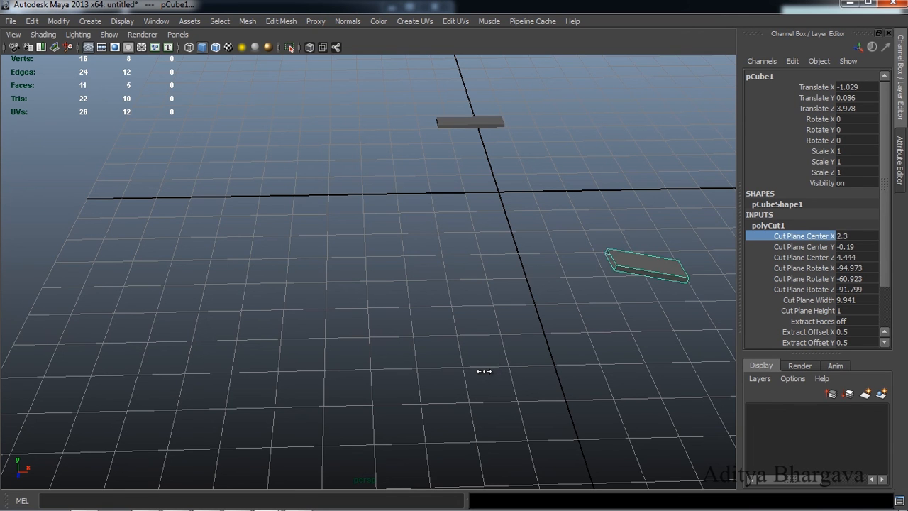
{"action": "left_click_drag", "start_coordinate": [484, 371], "coordinate": [457, 376]}
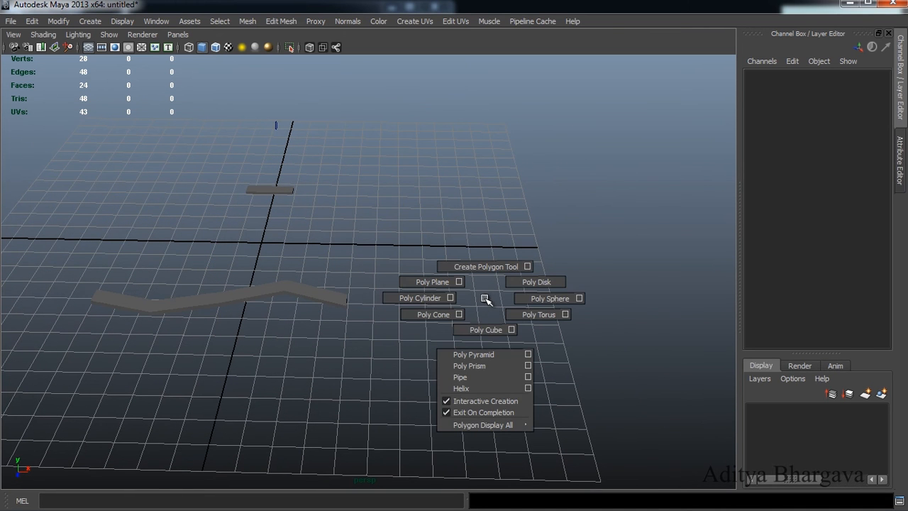
Step: Create polygon sphere pSphere1 and apply the Cut Faces Tool to it
{"action": "left_click", "coordinate": [549, 297]}
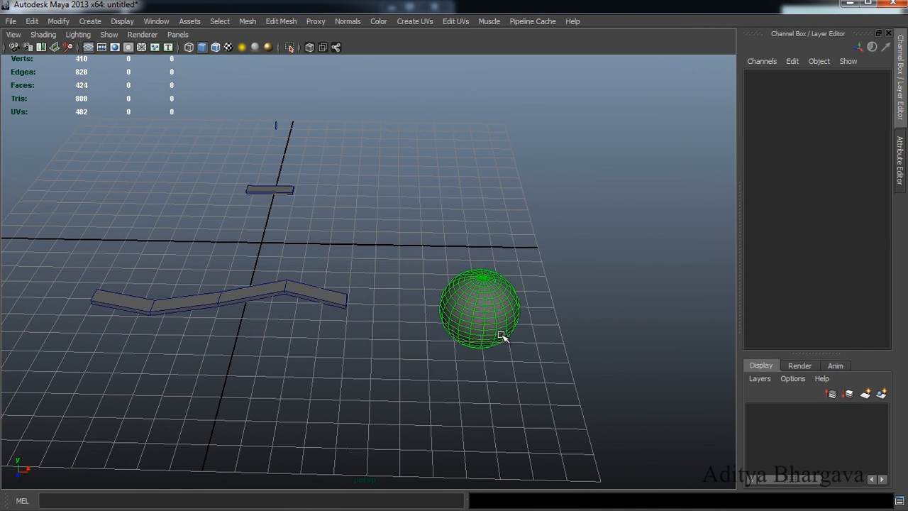
{"action": "left_click", "coordinate": [479, 305]}
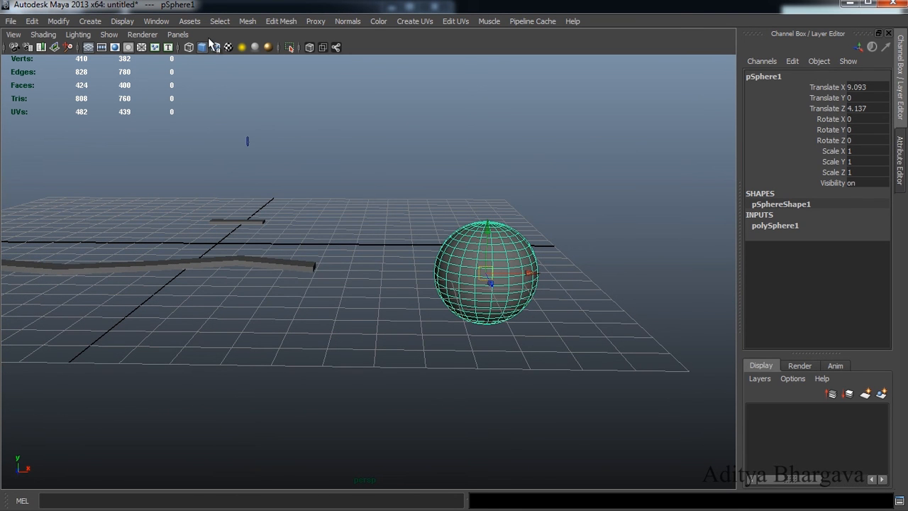
{"action": "left_click", "coordinate": [247, 20]}
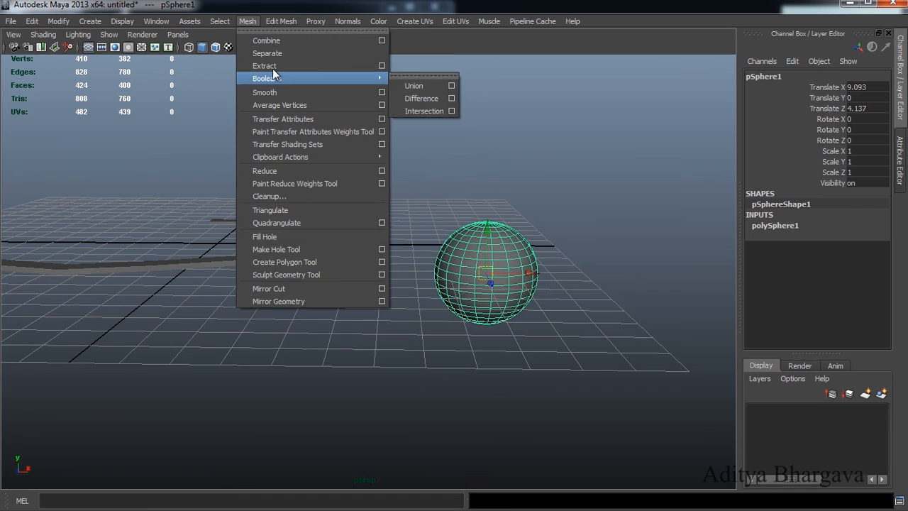
{"action": "left_click", "coordinate": [268, 288]}
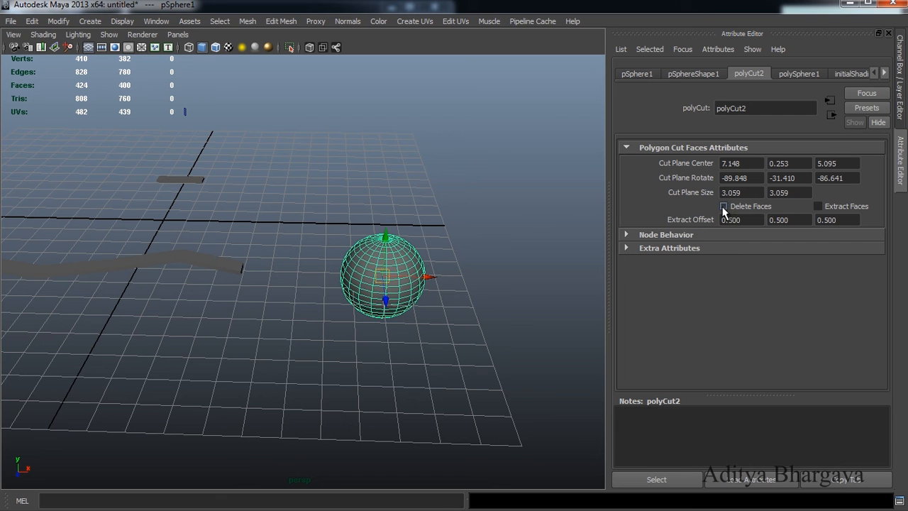
Step: Enable Delete Faces on the sphere's polyCut2 cut
{"action": "left_click", "coordinate": [723, 206]}
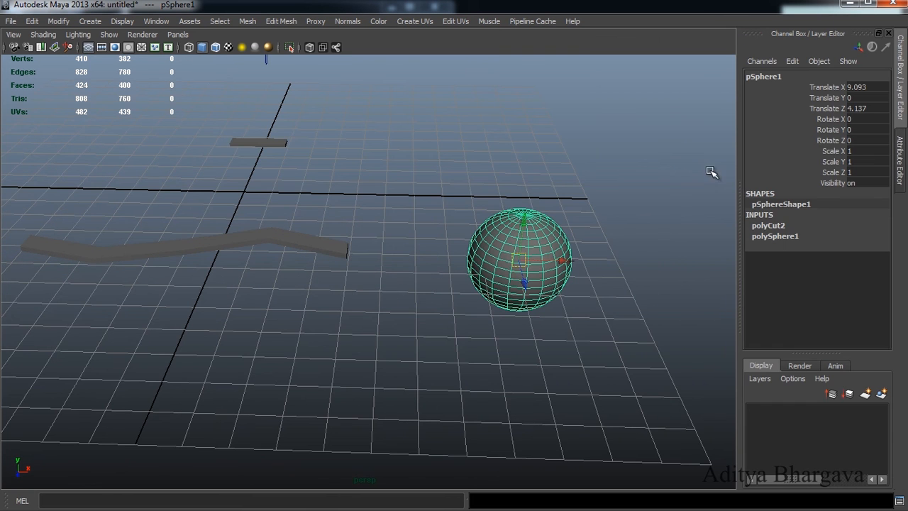
{"action": "mouse_move", "coordinate": [777, 230]}
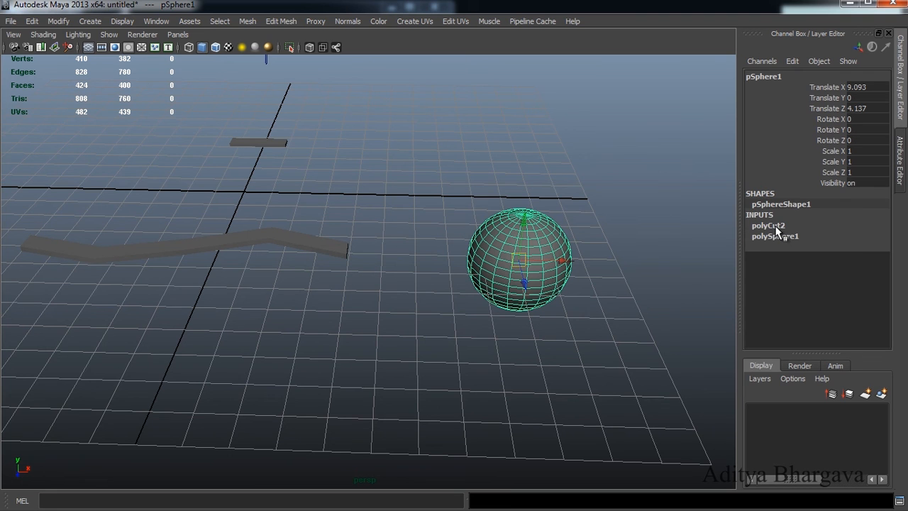
Step: Expand polyCut2 under INPUTS and select Cut Plane Center X for editing
{"action": "left_click", "coordinate": [767, 225]}
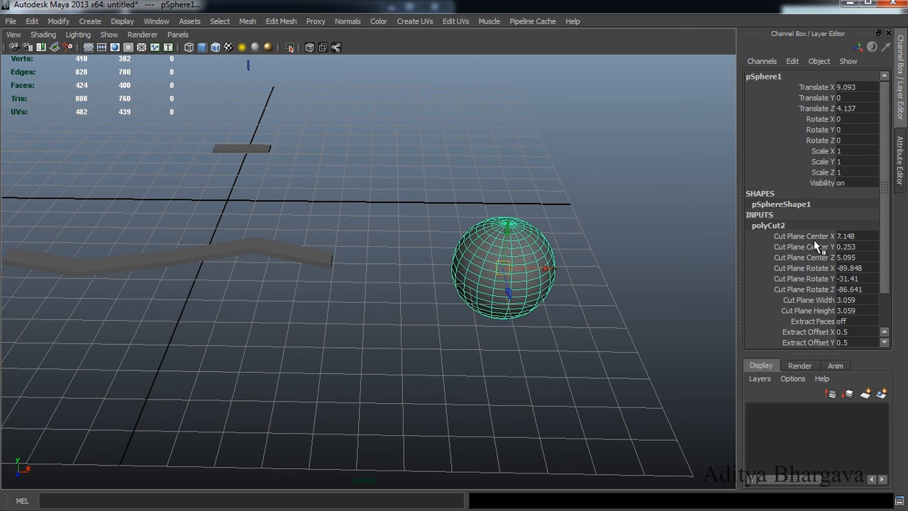
{"action": "left_click", "coordinate": [802, 236]}
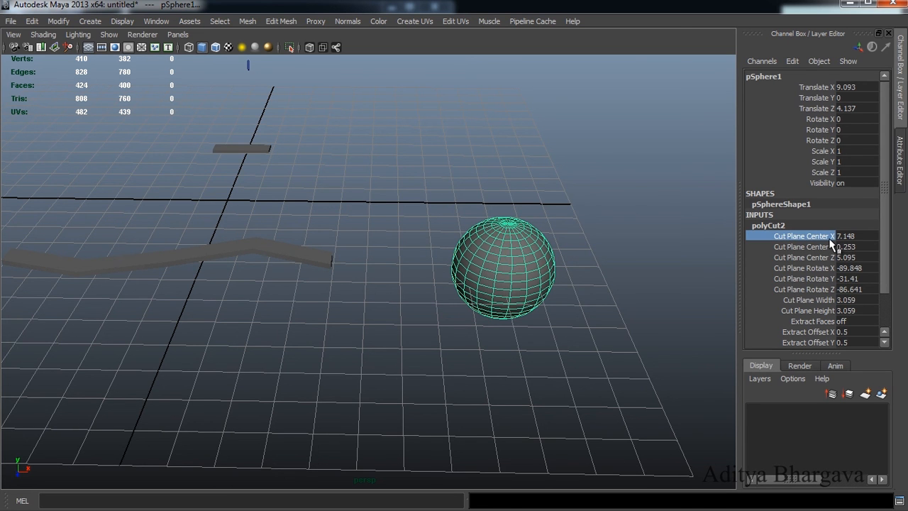
{"action": "mouse_move", "coordinate": [601, 288]}
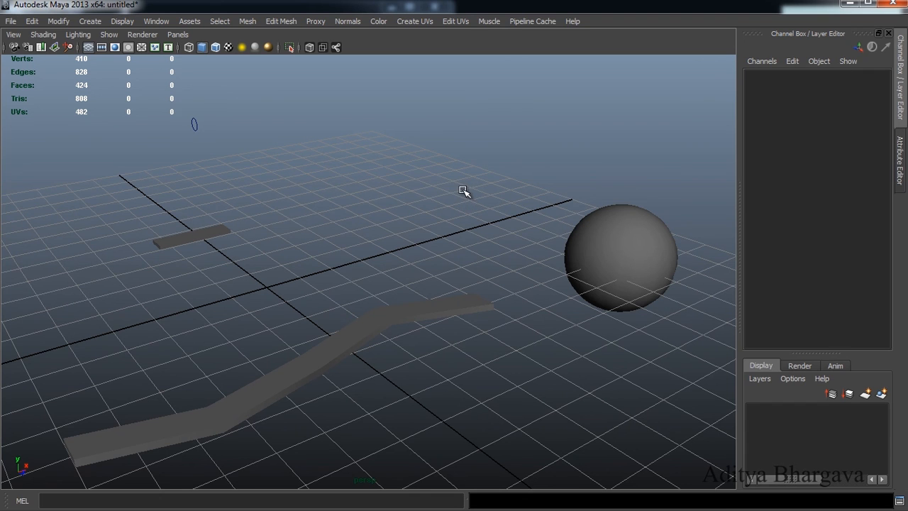
{"action": "mouse_move", "coordinate": [458, 190]}
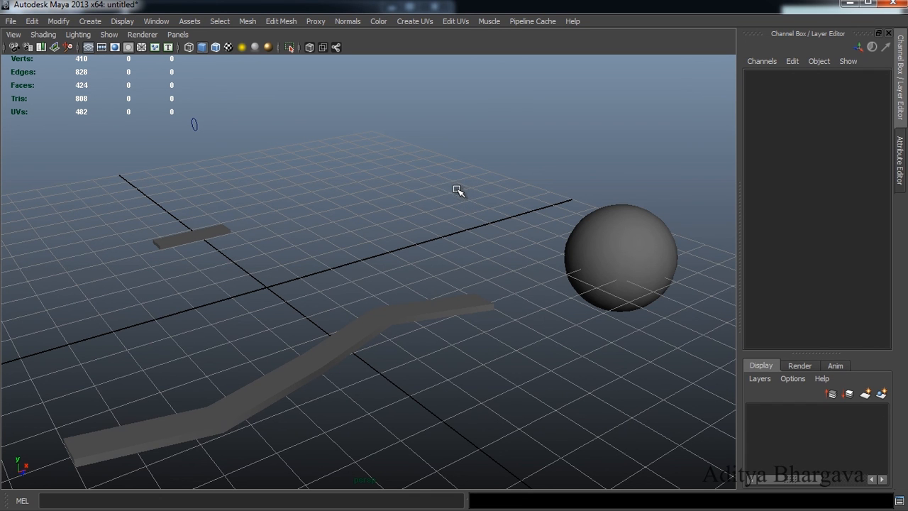